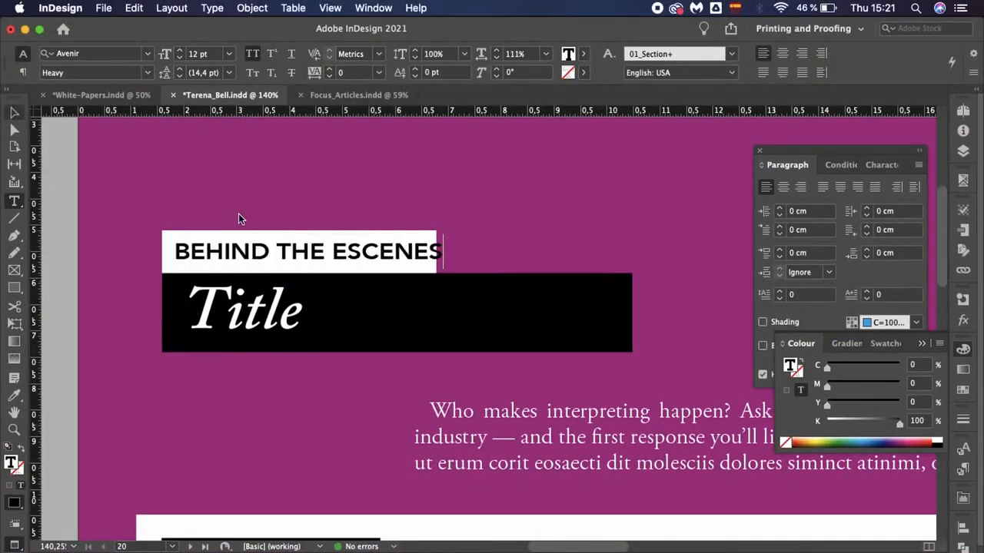
pyautogui.write('Jo')
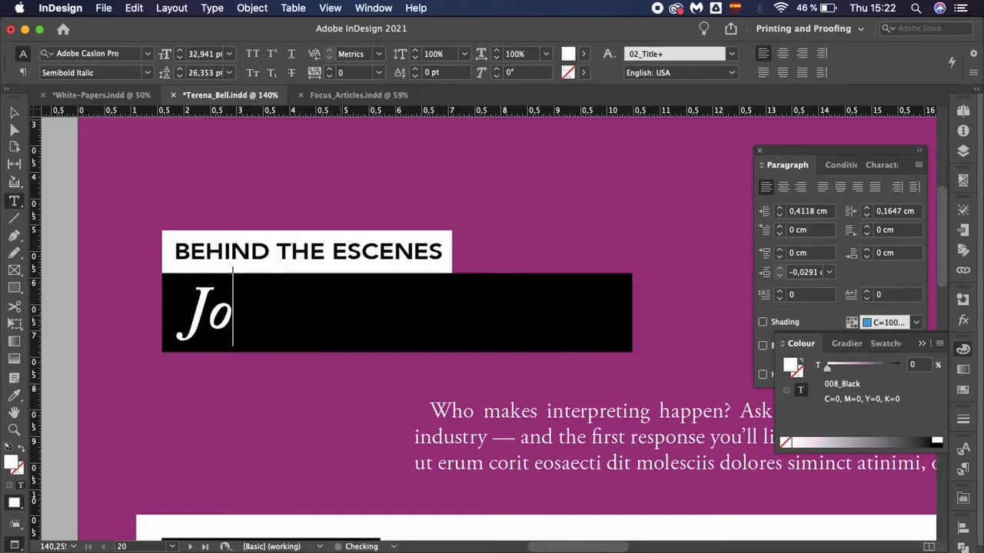